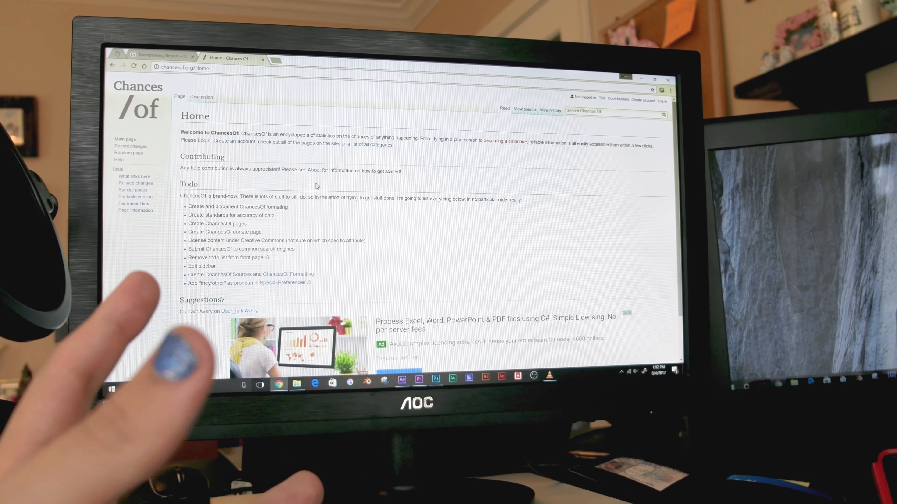
Step: Switch to the Transparency Report tab showing HTTPS on Top Sites and scroll the report
click(160, 56)
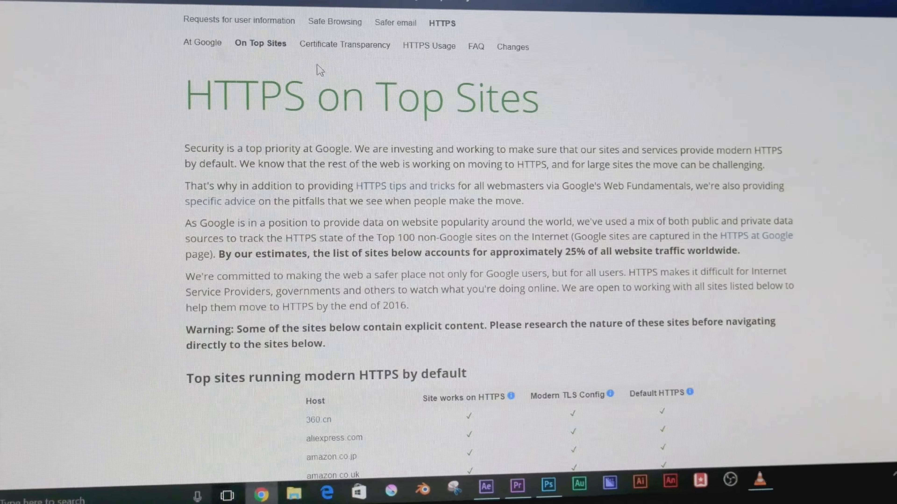
scroll(down, 3)
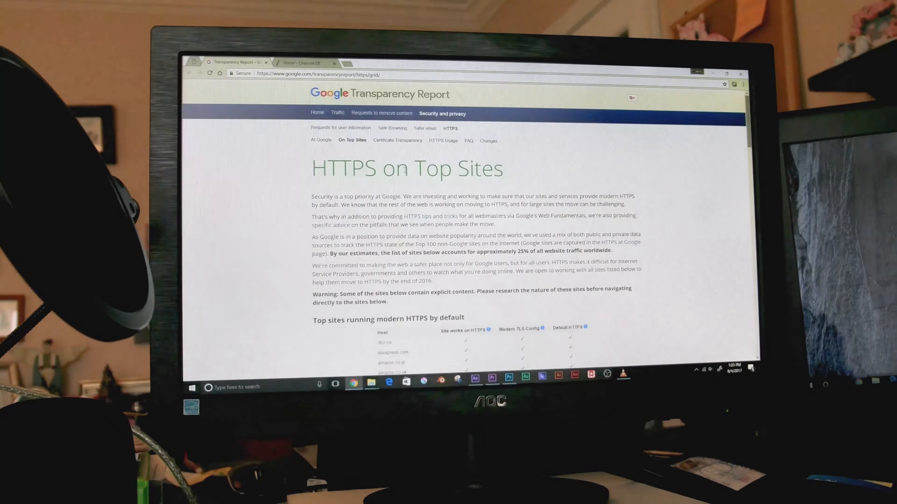
Step: Switch back to the Home - Chances Of tab served from chancesof.org
click(305, 62)
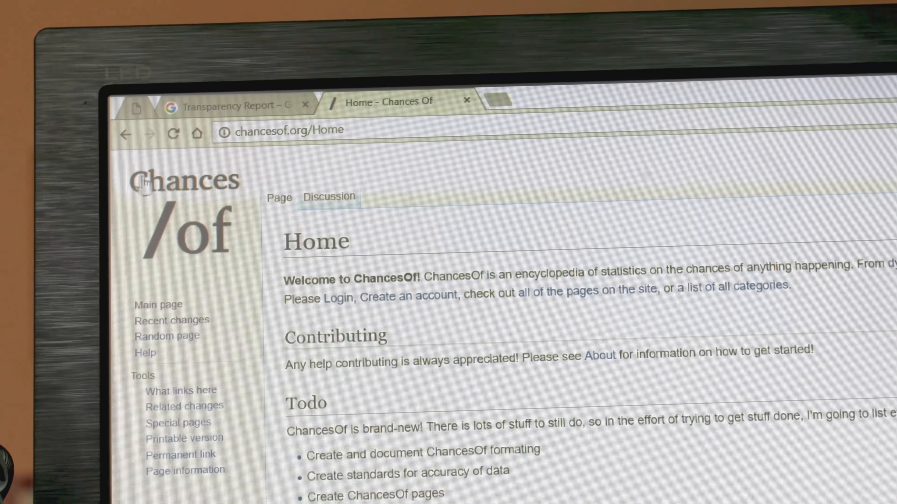
Step: Enter google.com in the address bar before returning to the Other top sites table
click(173, 133)
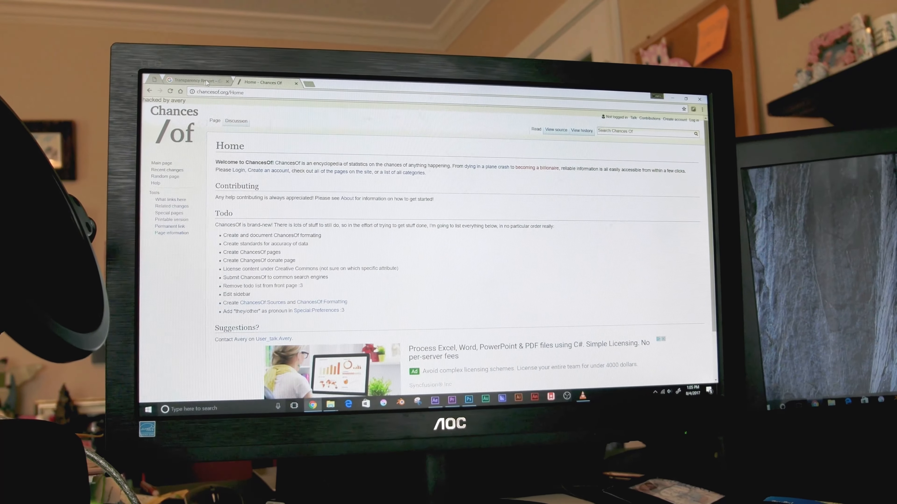
text(google.com)
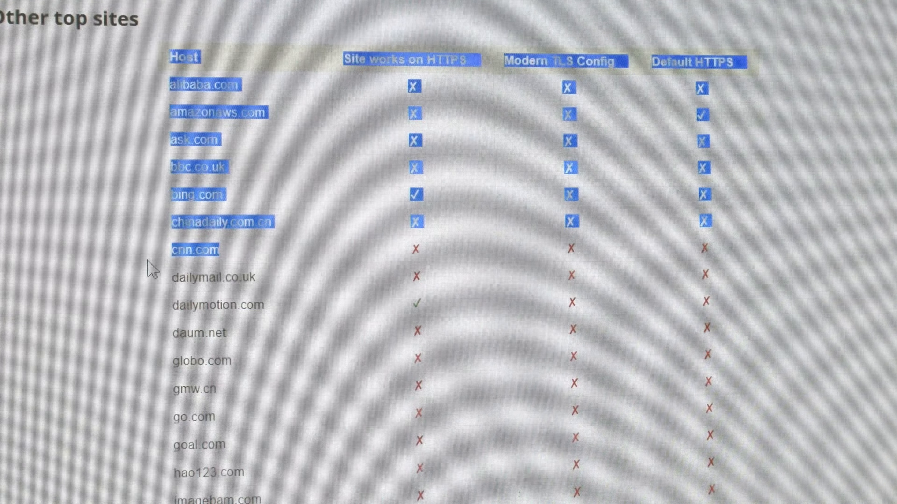
Step: Go to cnn.com via the report's context menu, then land on the Ask.com home page
right_click(325, 253)
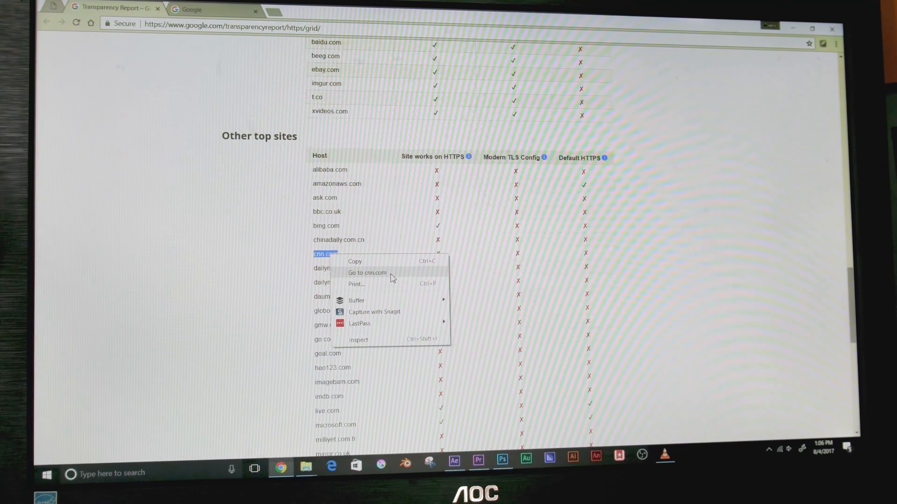
click(366, 273)
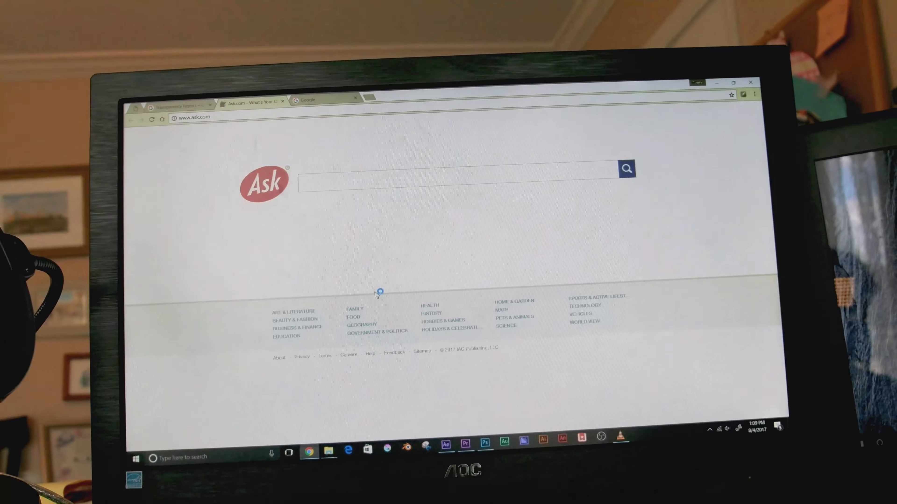
Step: Search Ask.com for 'pizza' and scroll the results showing the injected 'hacked by avery' text
text(pizza)
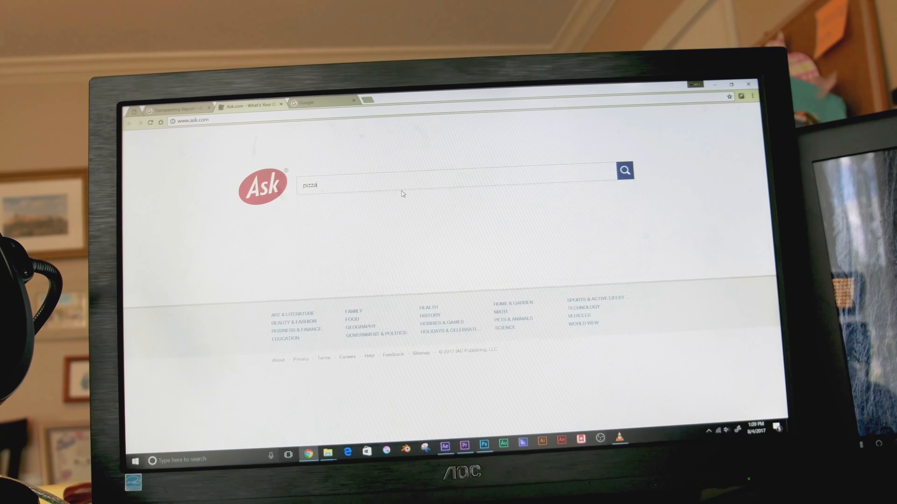
click(624, 170)
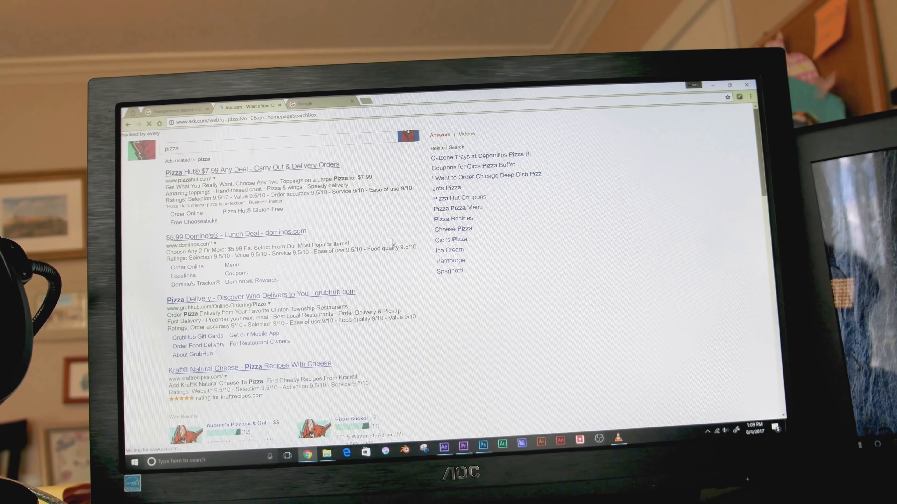
scroll(down, 3)
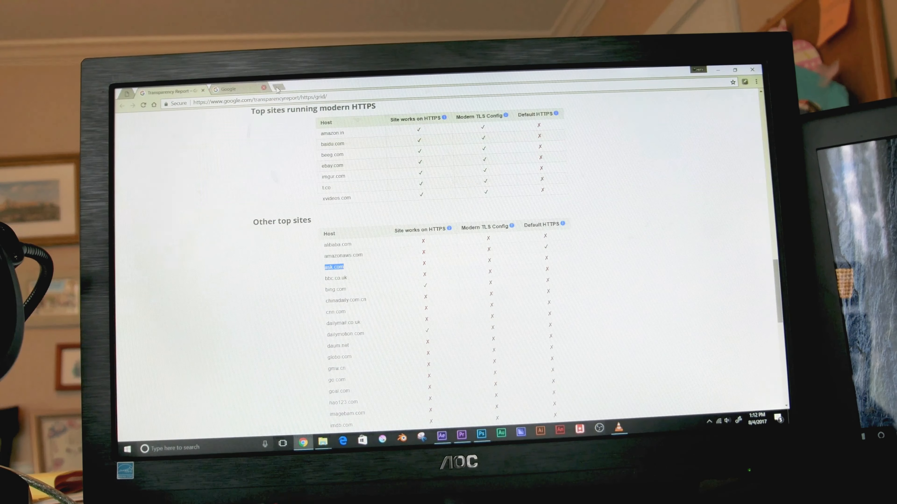
Step: Select dailymail.co.uk in the Other top sites table and go to it from the report
click(263, 88)
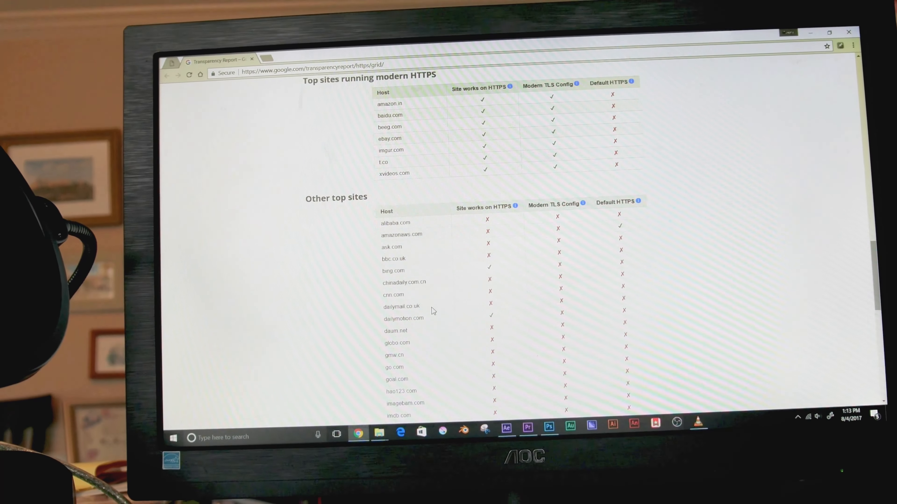
double_click(400, 305)
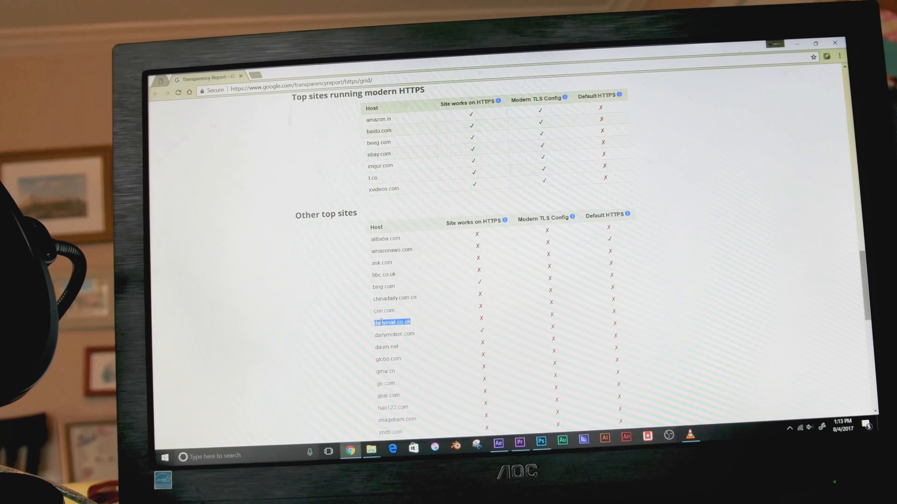
click(391, 322)
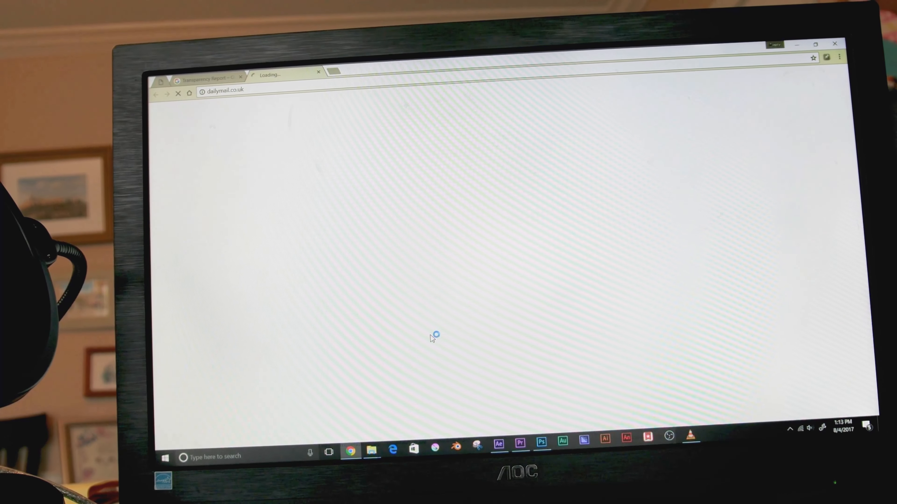